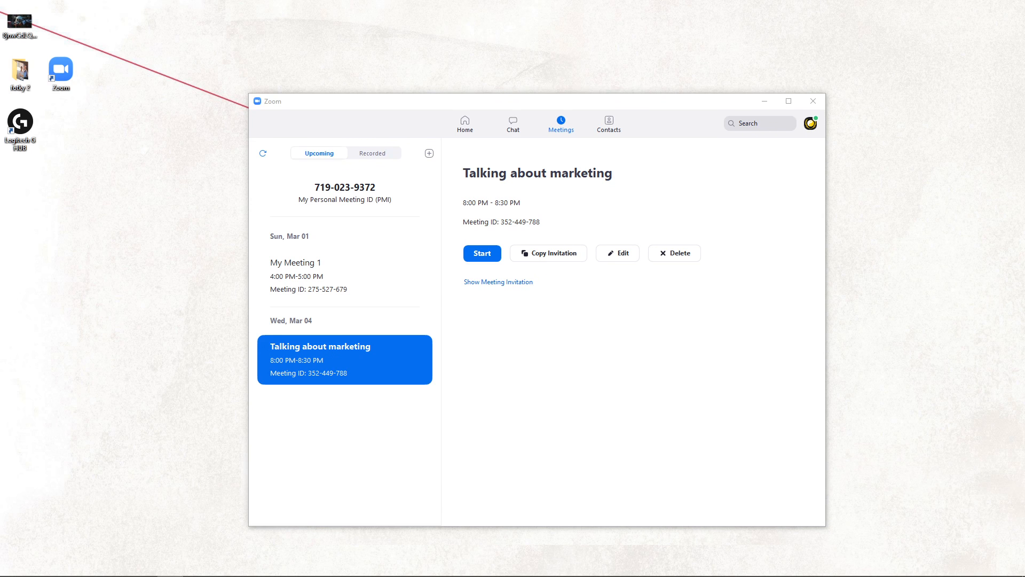
pyautogui.moveTo(461, 169)
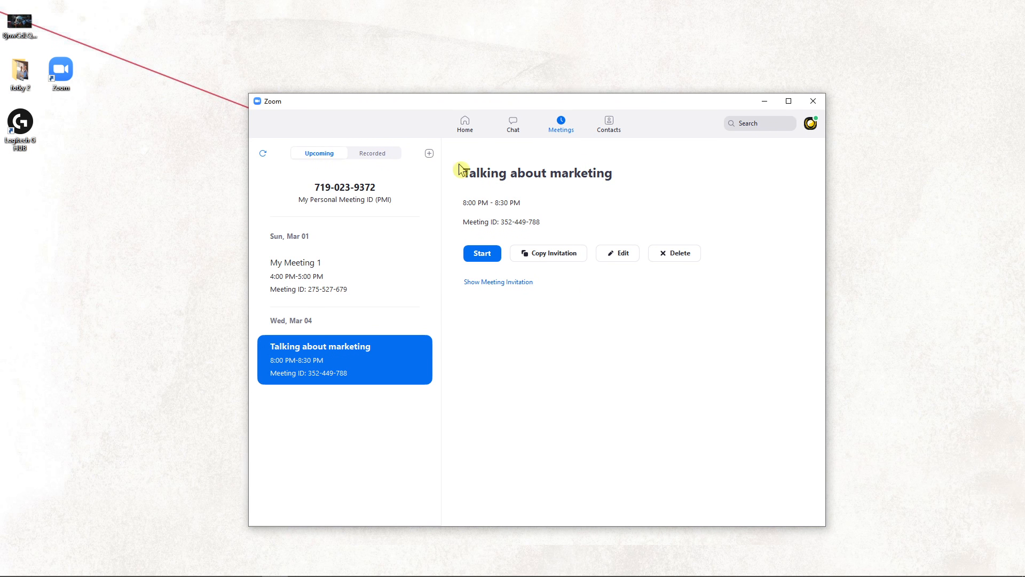
# Select meeting ID 352-449-788 of the upcoming 'Talking about marketing' meeting.
pyautogui.doubleClick(519, 222)
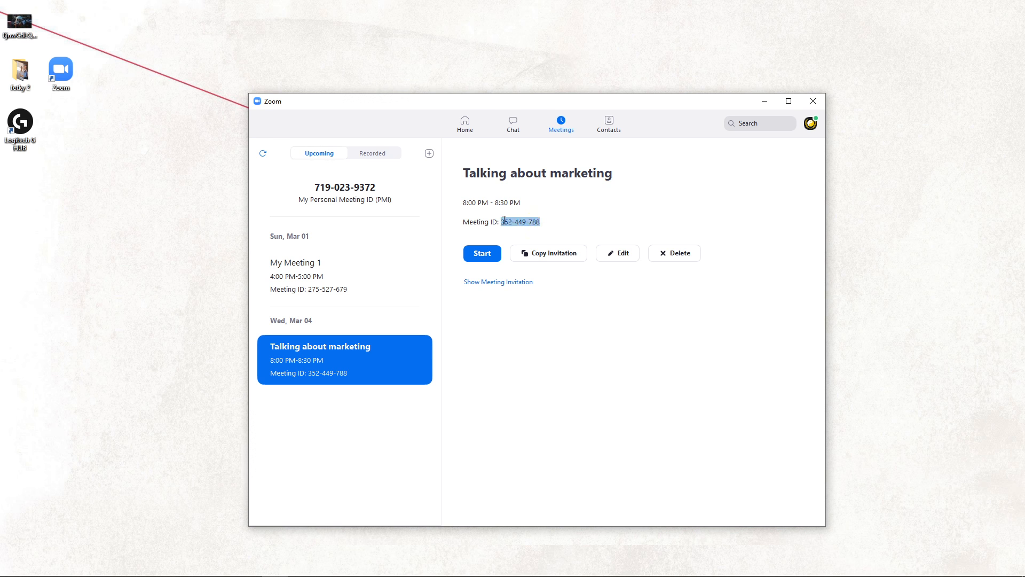
pyautogui.moveTo(464, 124)
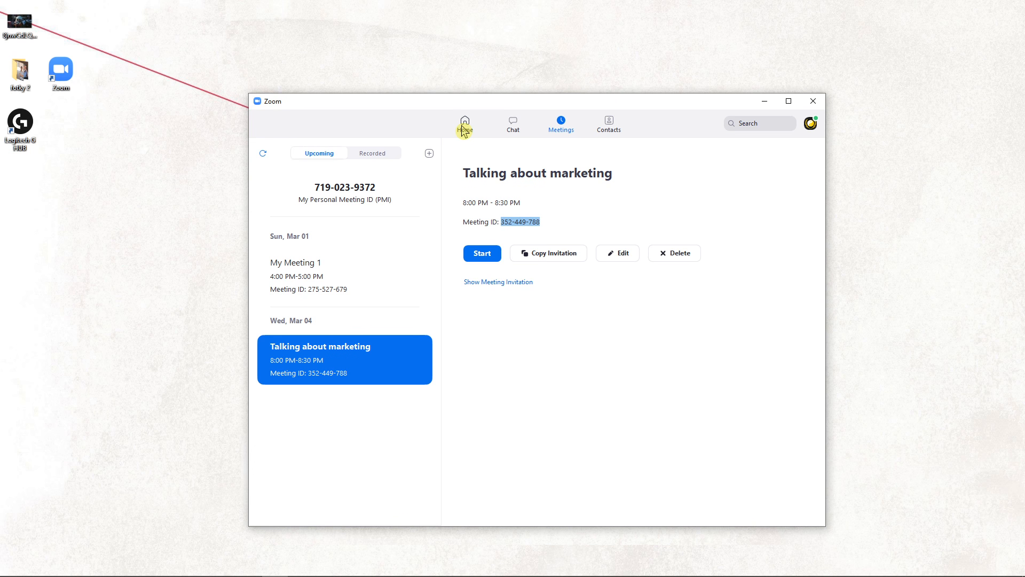
# From Home, open and cancel the Join dialog, then start a New Meeting.
pyautogui.click(464, 123)
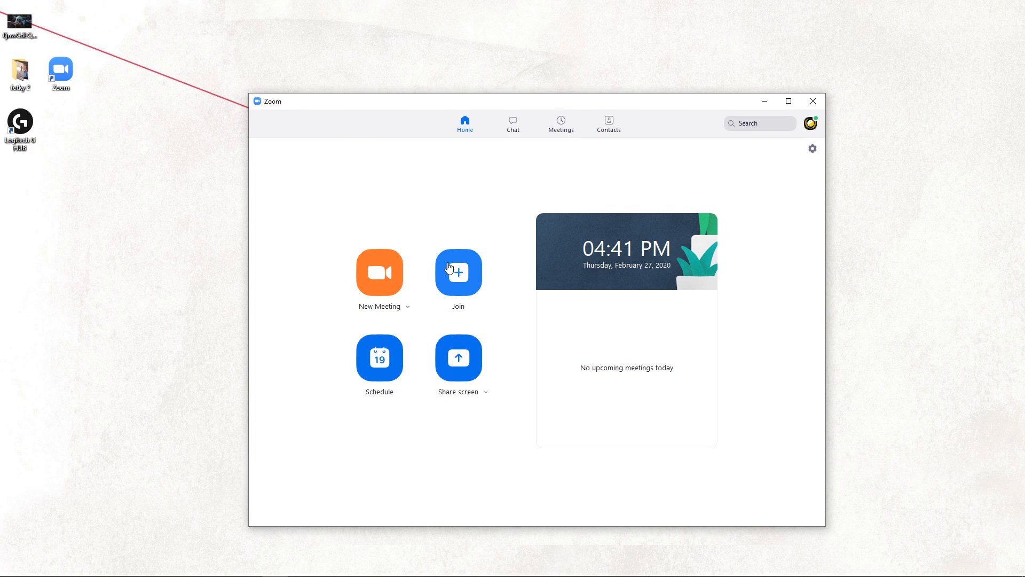
pyautogui.click(458, 272)
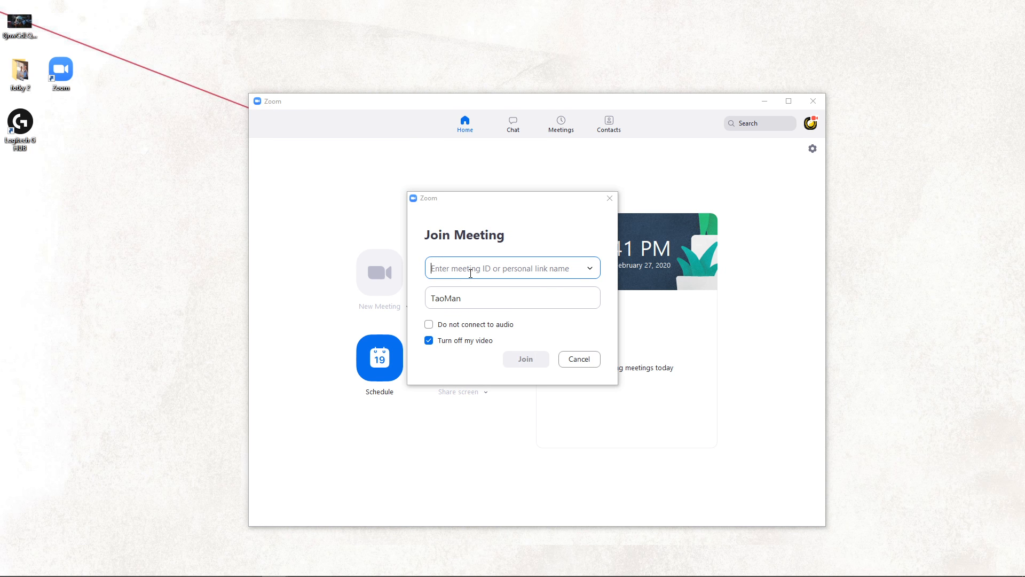
pyautogui.click(577, 358)
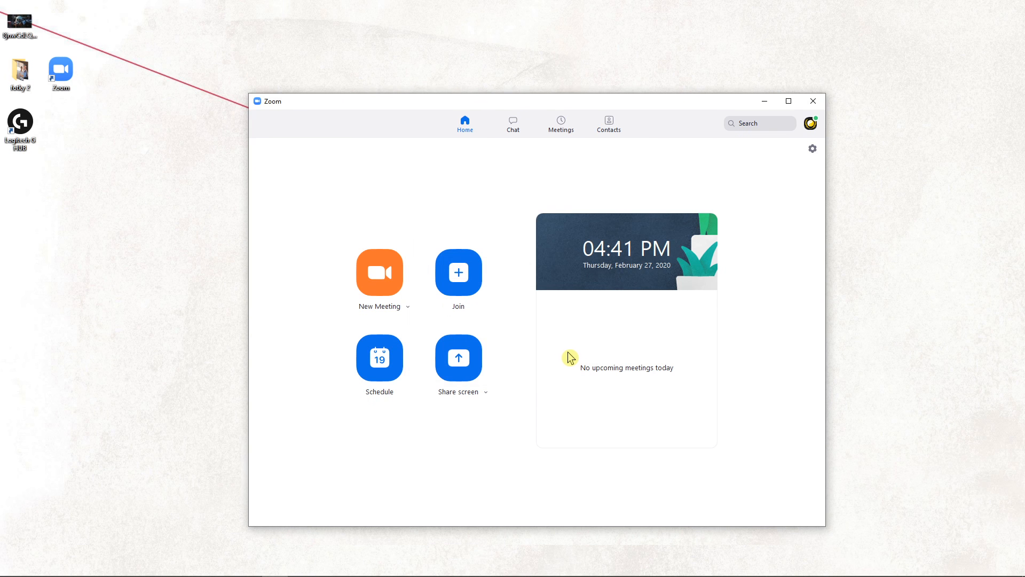
pyautogui.moveTo(377, 292)
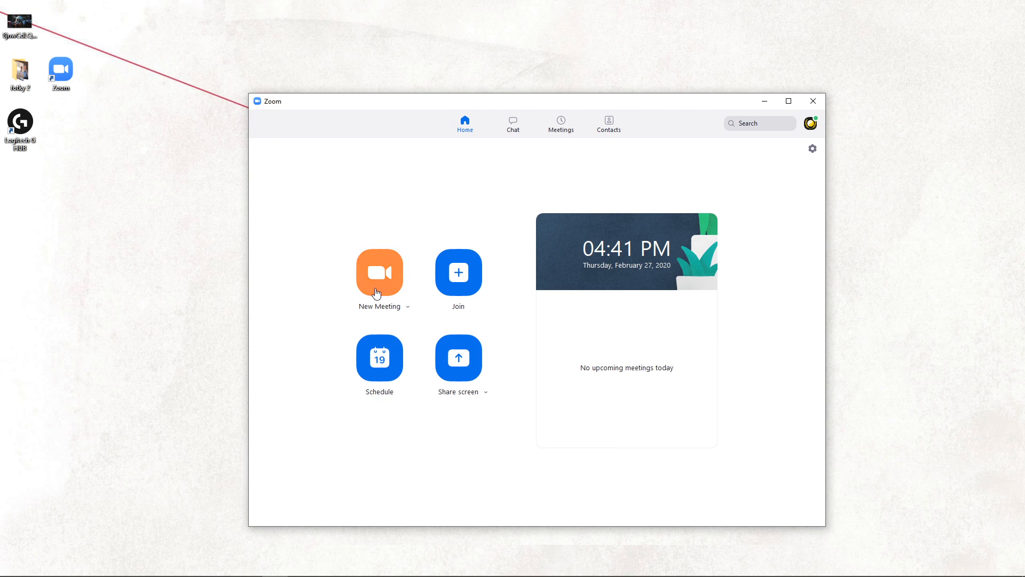
pyautogui.click(379, 271)
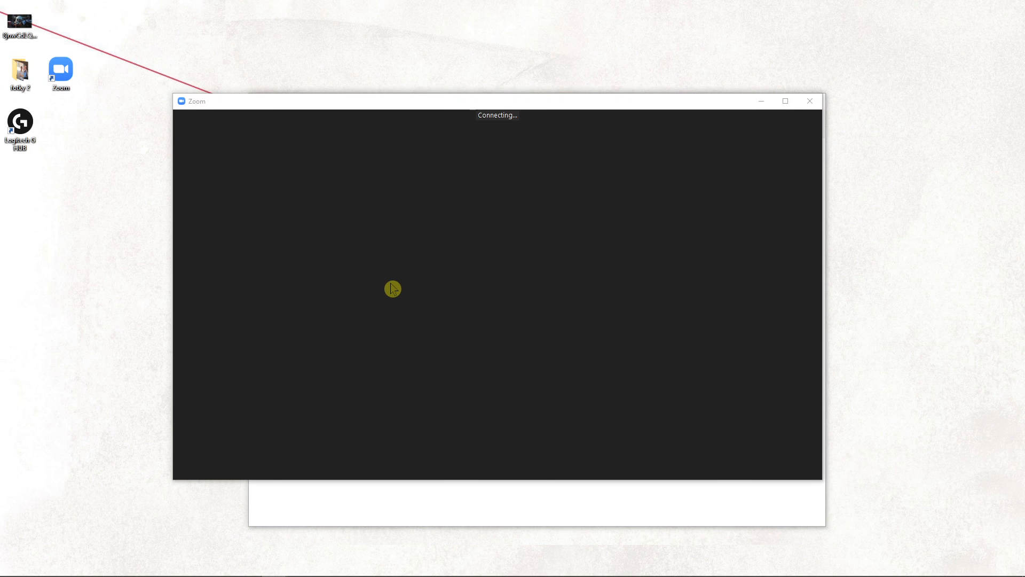
pyautogui.moveTo(516, 306)
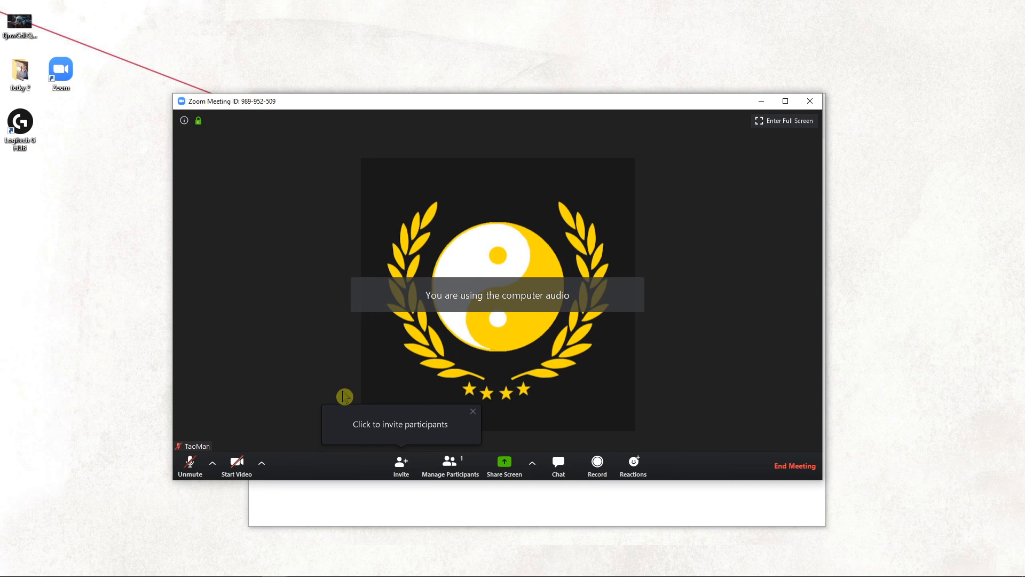
# Email the meeting invitation through Gmail from the Invite window's Email tab.
pyautogui.click(401, 466)
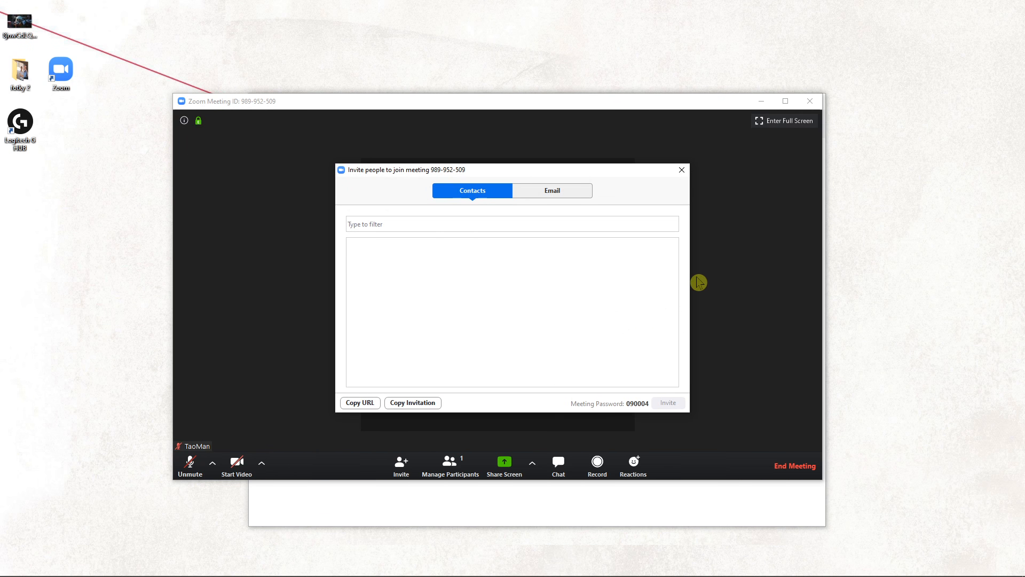
pyautogui.moveTo(471, 345)
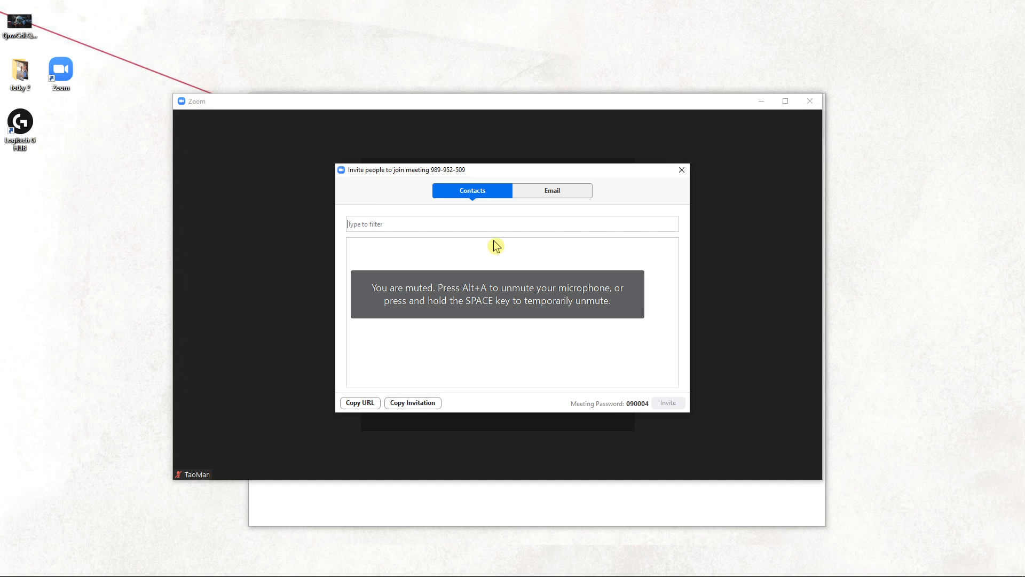
pyautogui.click(551, 190)
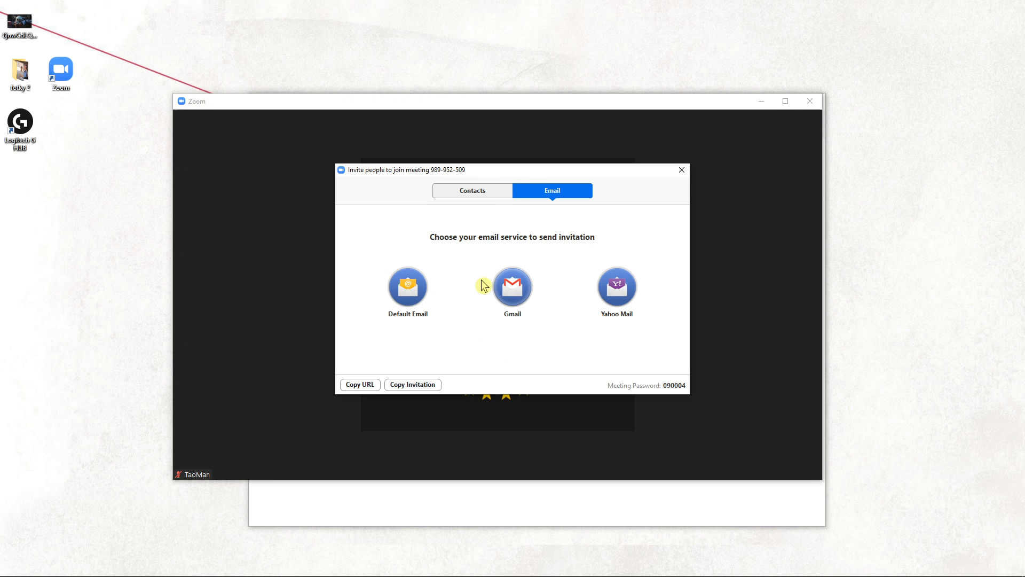
pyautogui.moveTo(408, 286)
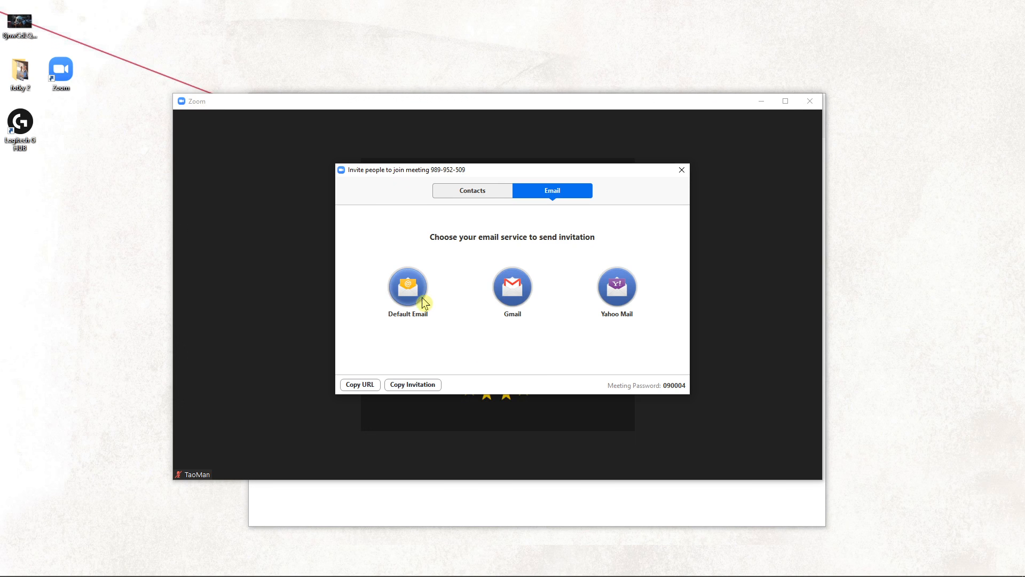
pyautogui.click(512, 286)
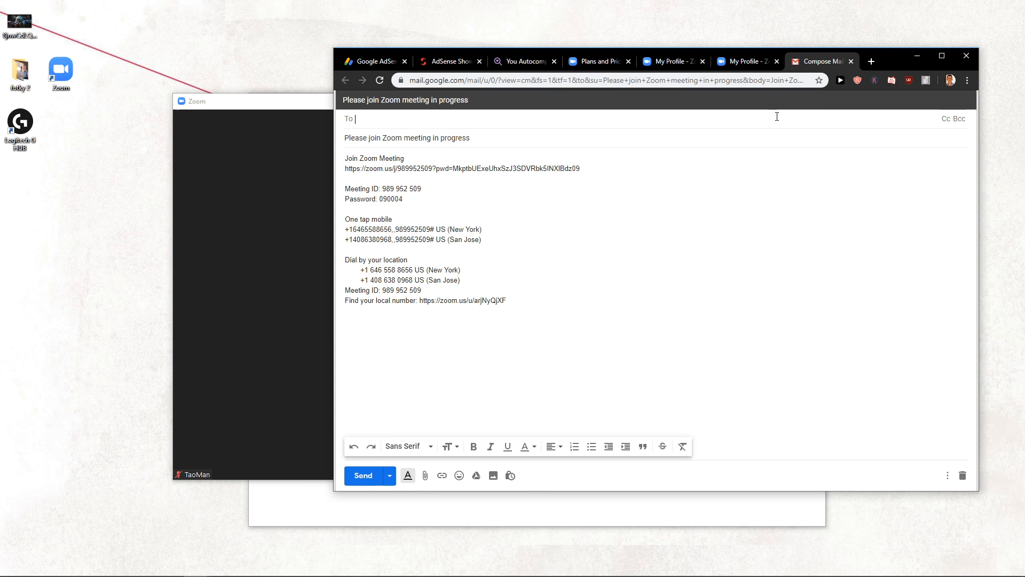
pyautogui.moveTo(370, 189); pyautogui.dragTo(404, 199)
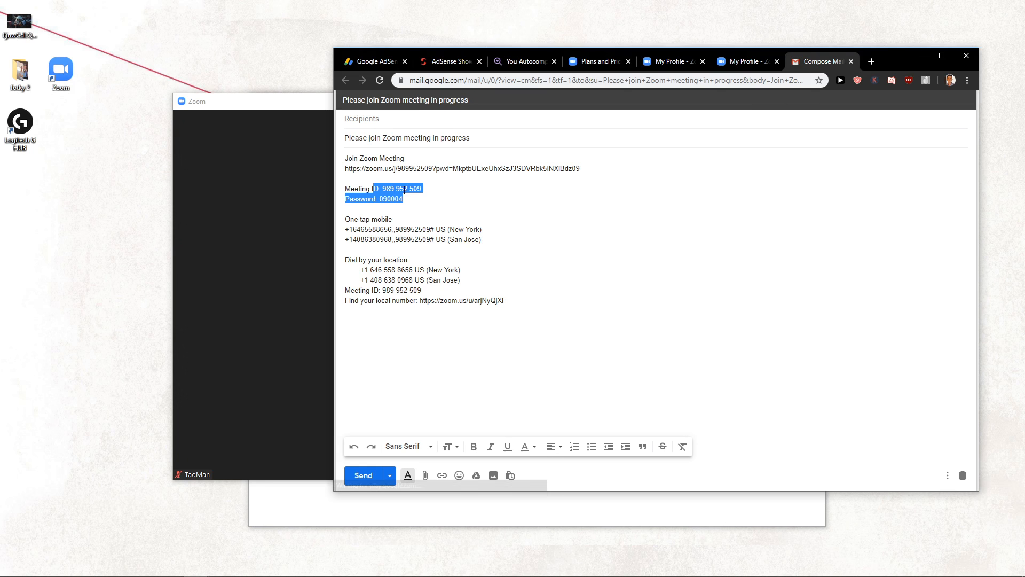
pyautogui.doubleClick(373, 169)
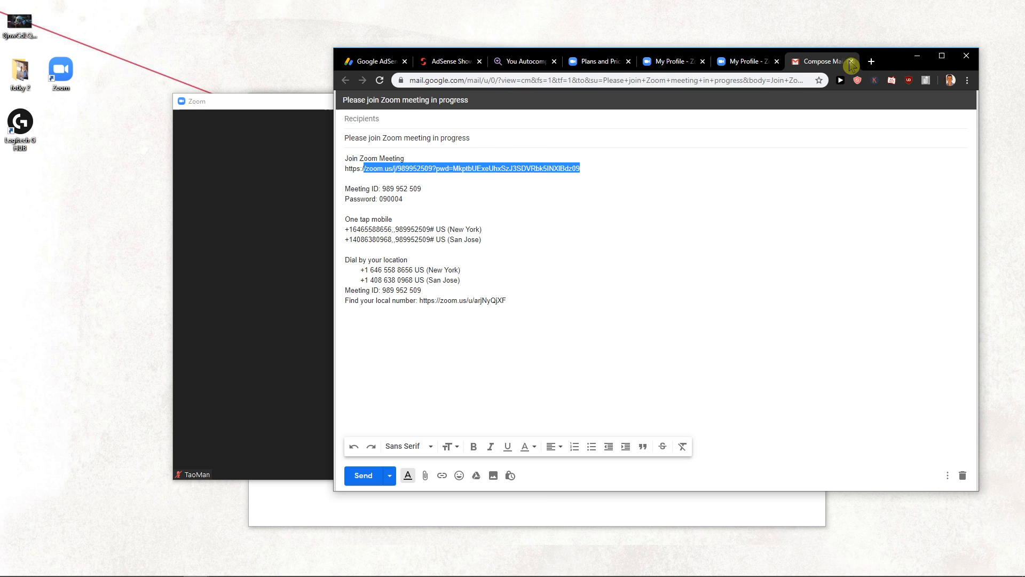
# Bring the meeting forward and show the Contacts list in the invite dialog.
pyautogui.click(401, 461)
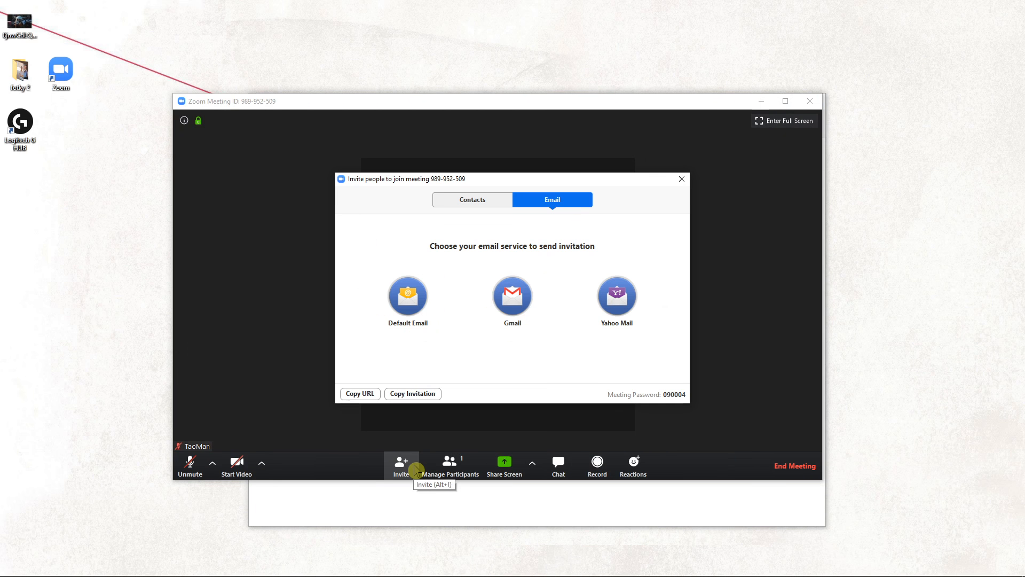
pyautogui.click(471, 199)
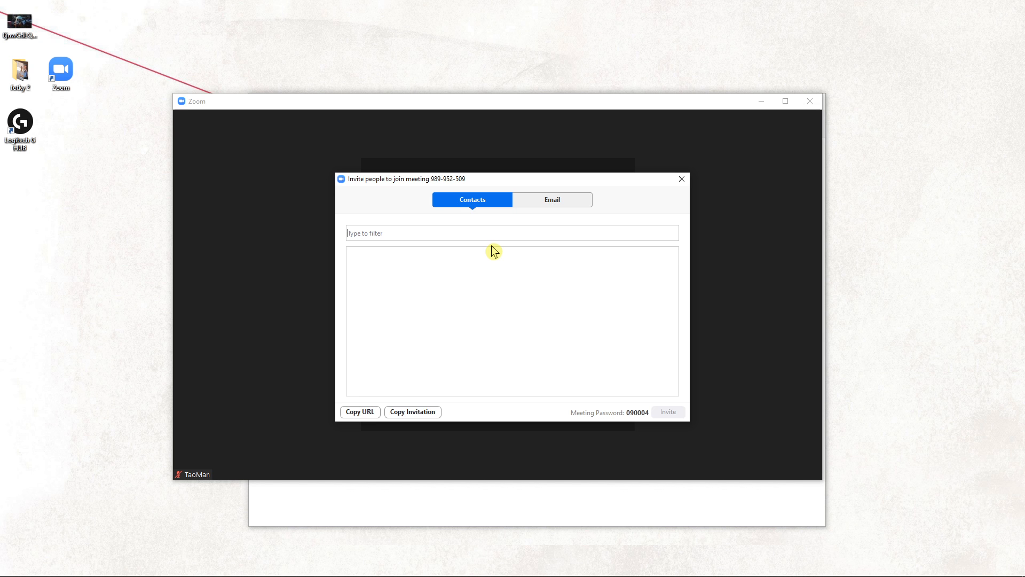
pyautogui.moveTo(492, 251)
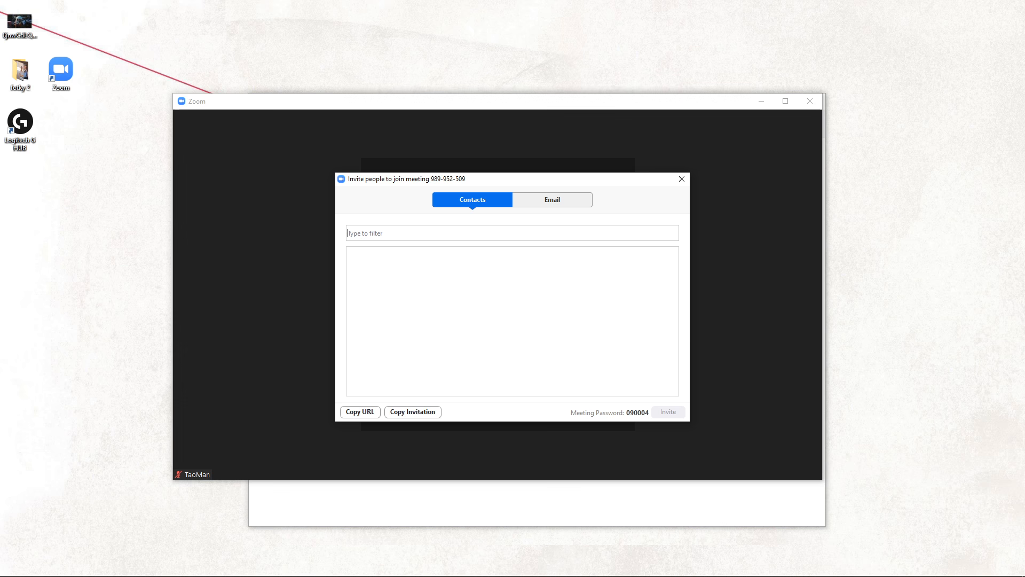